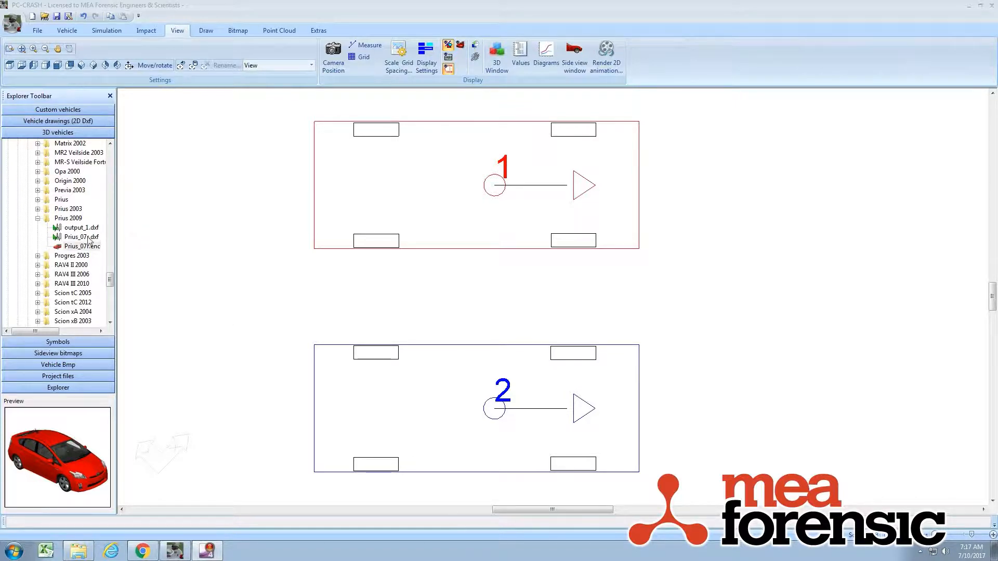
# Step: Assign the Prius_07r.dxf shrink-wrap mesh to vehicle 1 as a red wireframe body
pyautogui.click(76, 246)
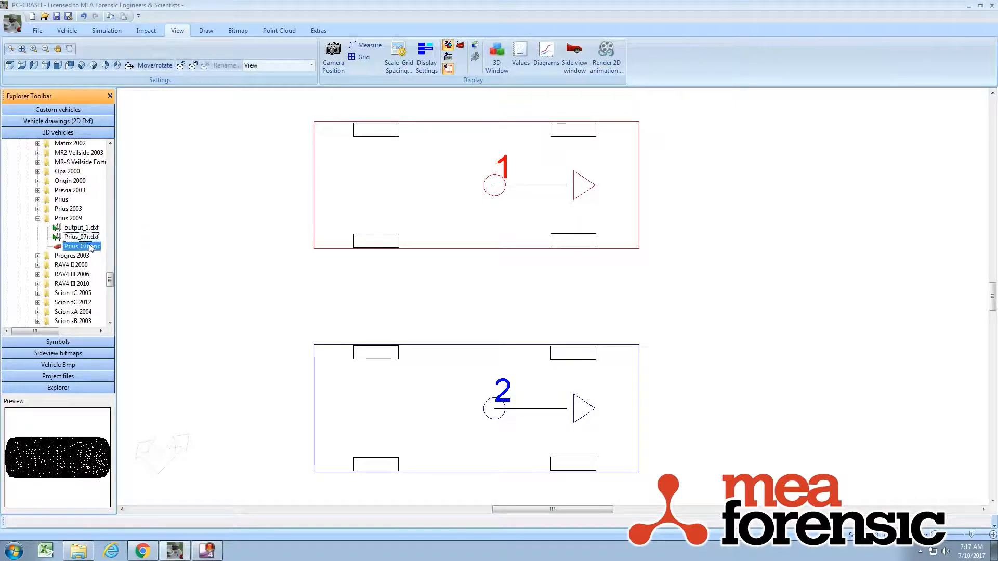
pyautogui.click(76, 247)
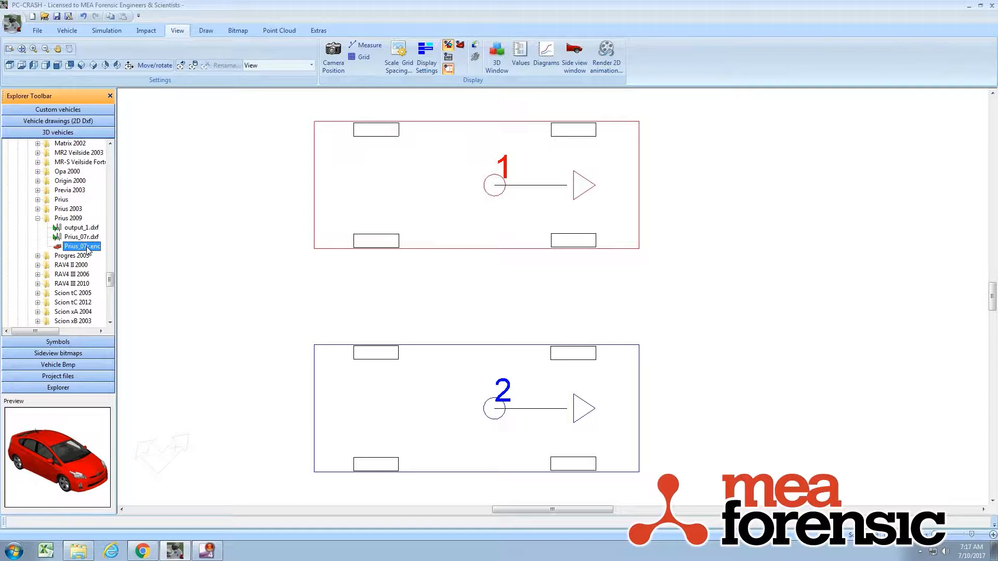
pyautogui.click(81, 237)
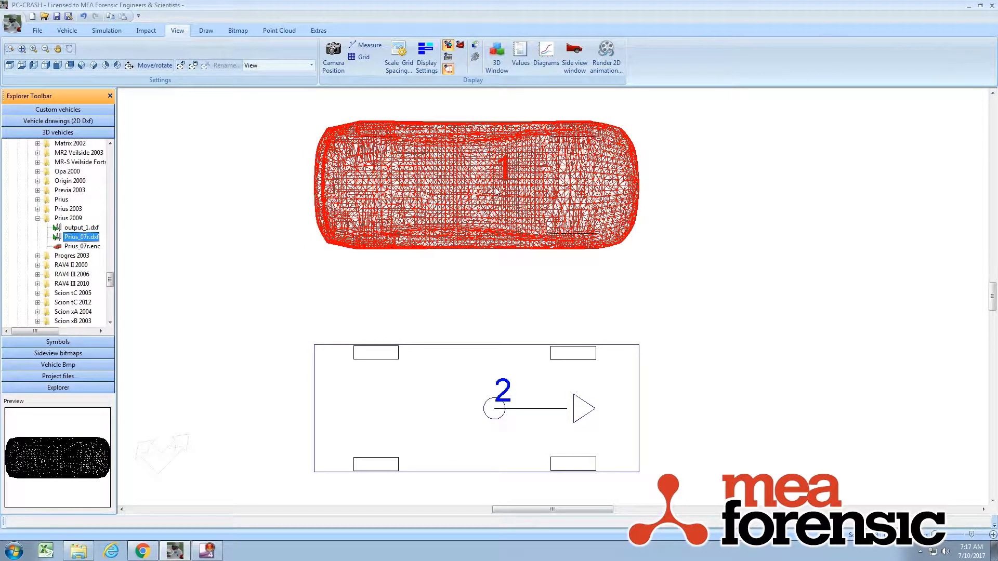
pyautogui.moveTo(498, 224)
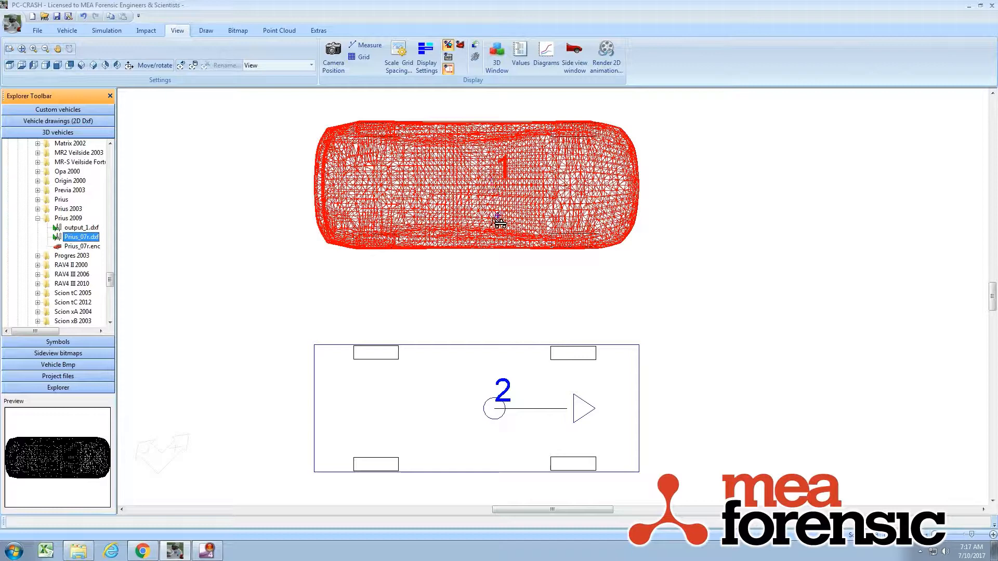
pyautogui.moveTo(571, 311)
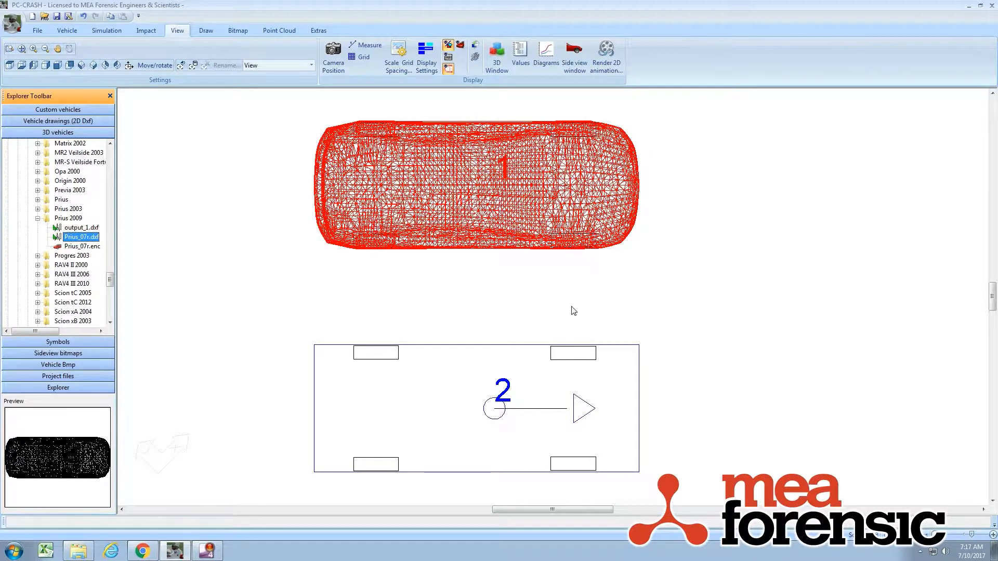
# Step: Inspect vehicle 1's red Prius body up close in the 3D Visualization window
pyautogui.click(496, 58)
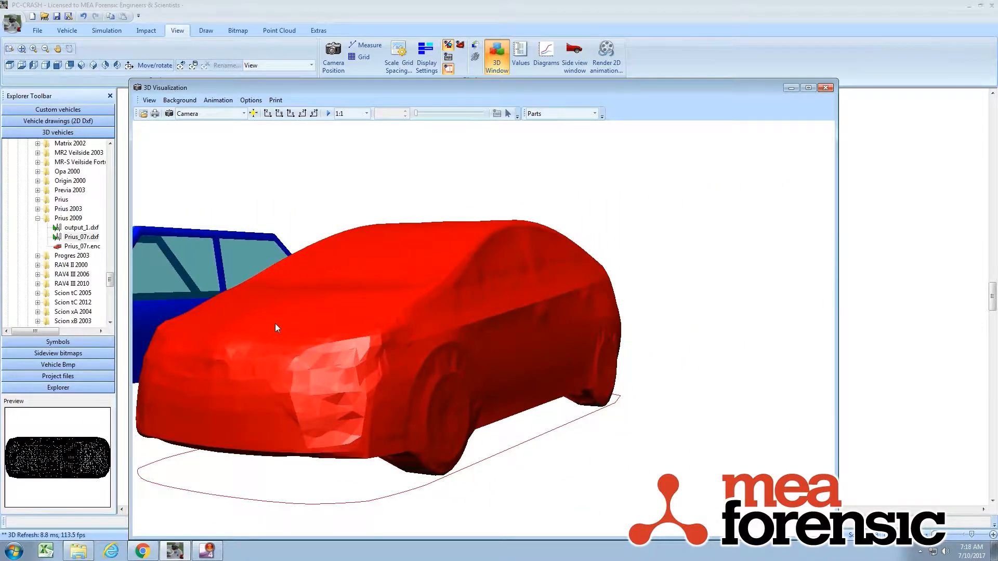
pyautogui.scroll(3)
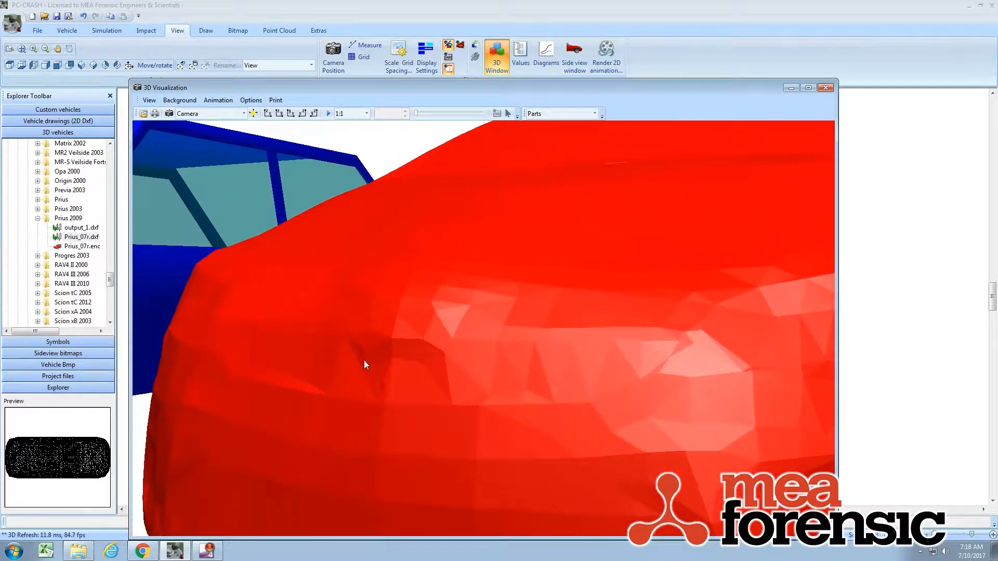
pyautogui.moveTo(294, 370)
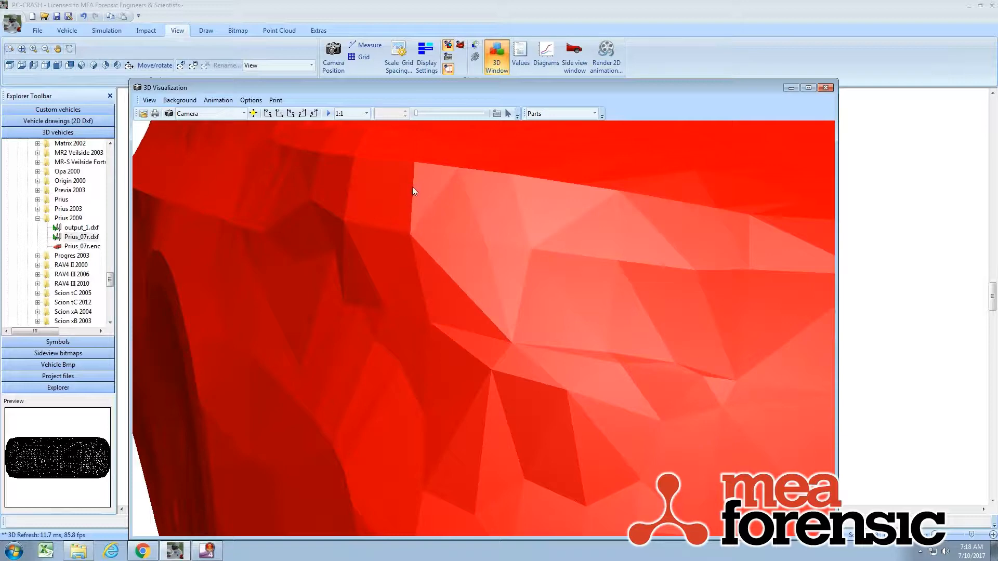
pyautogui.moveTo(313, 177)
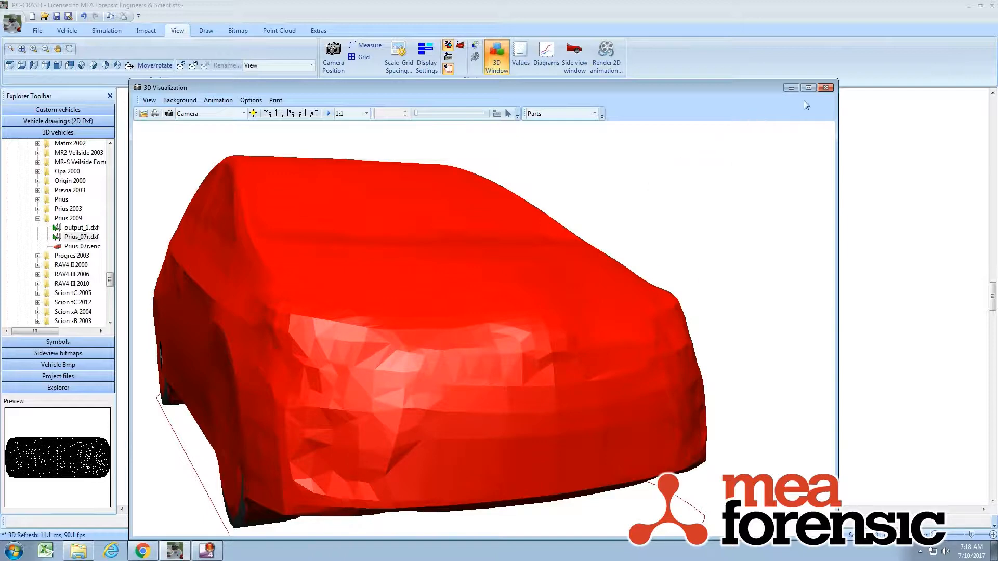
pyautogui.moveTo(825, 88)
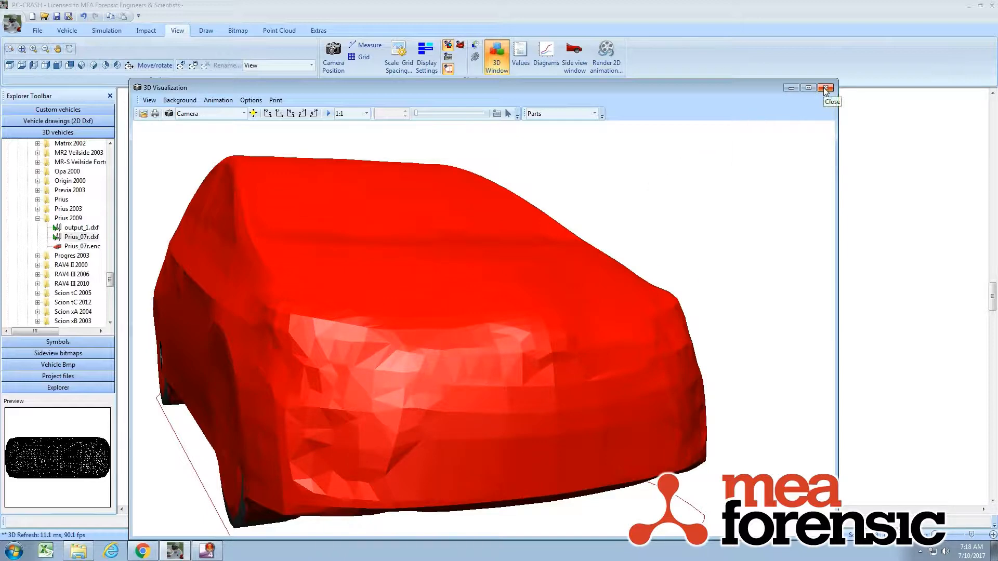
# Step: Leave the 3D view and assign the output_1.dxf Prius mesh to vehicle 2 as a blue body
pyautogui.click(825, 88)
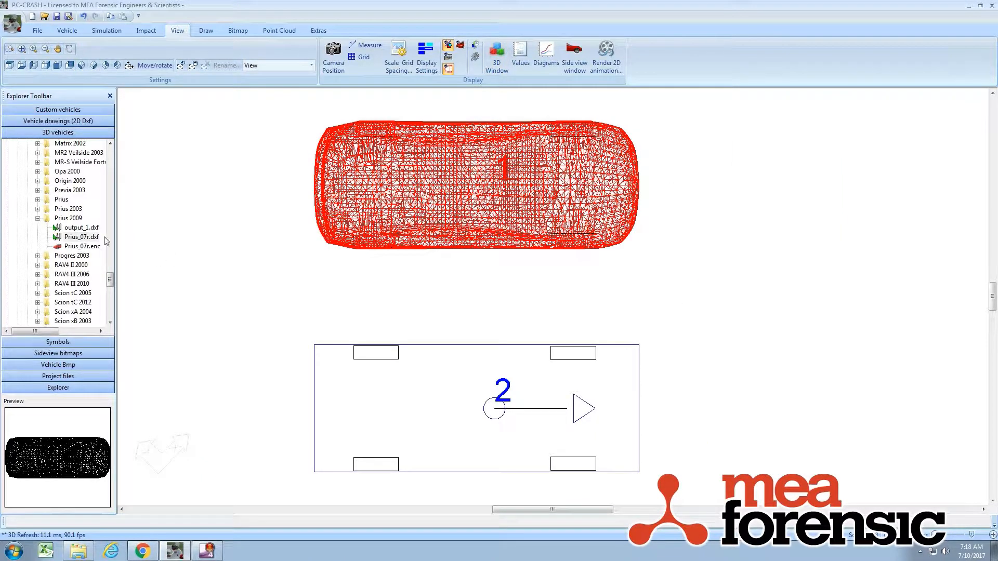
pyautogui.click(79, 228)
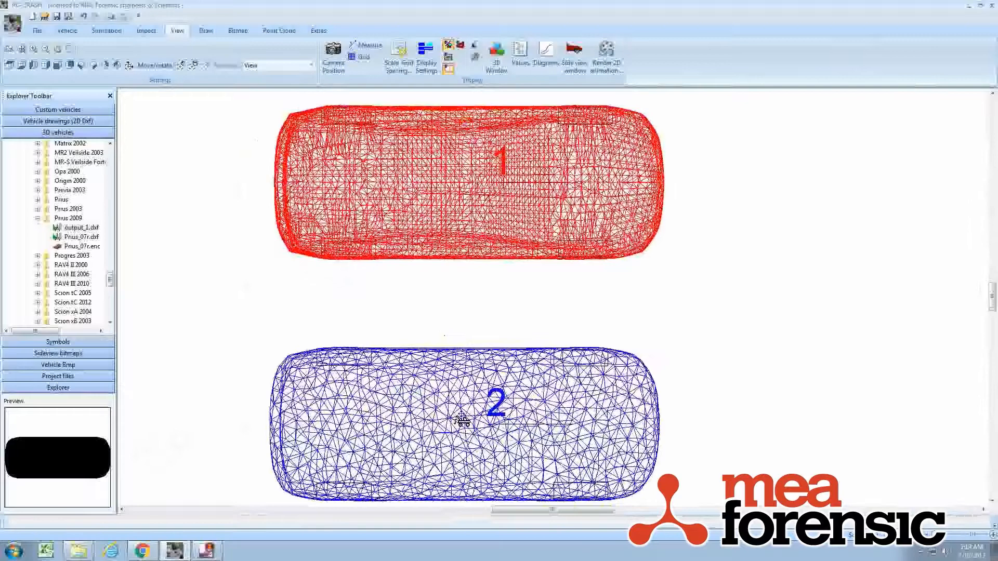
pyautogui.click(496, 57)
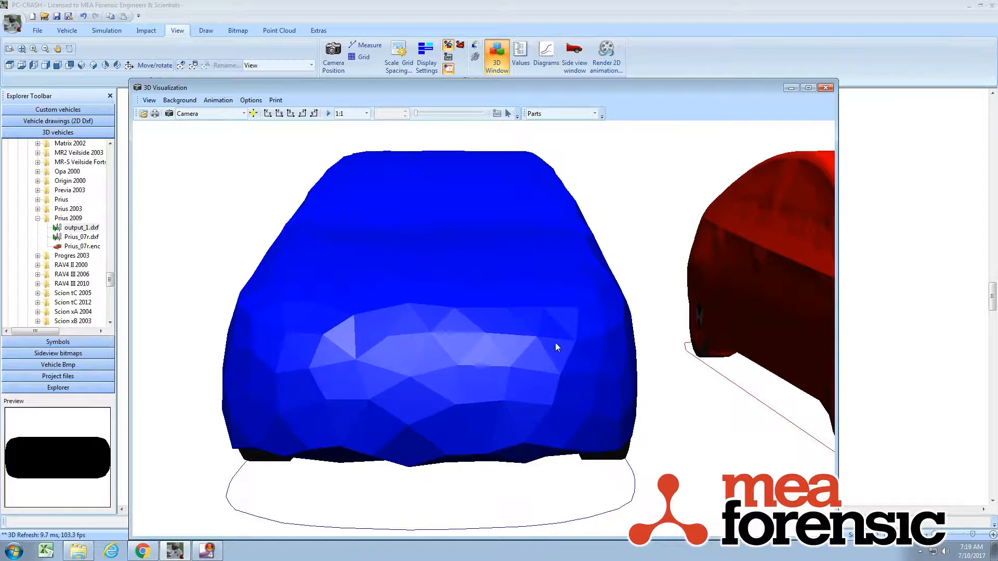
pyautogui.moveTo(582, 327)
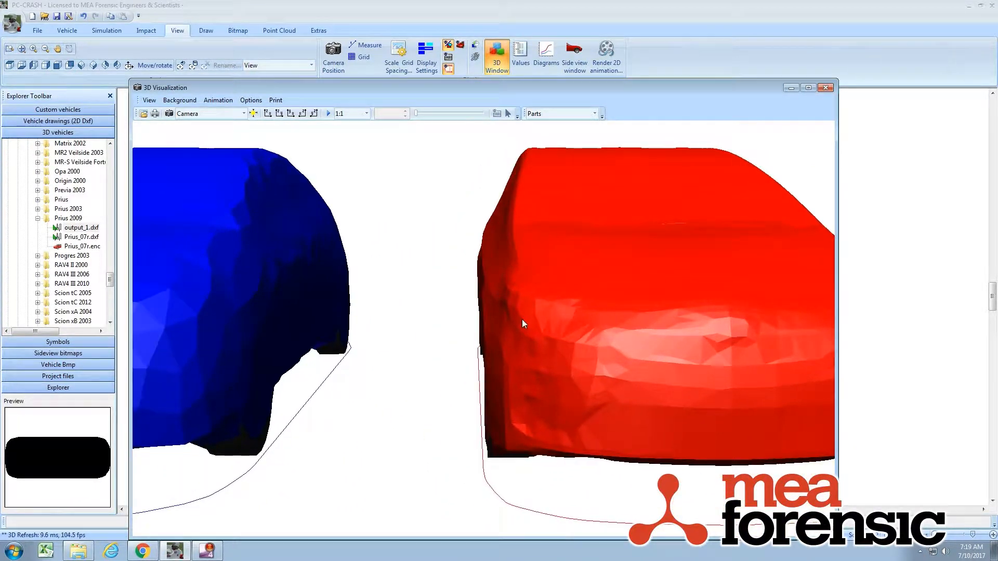
pyautogui.moveTo(780, 149)
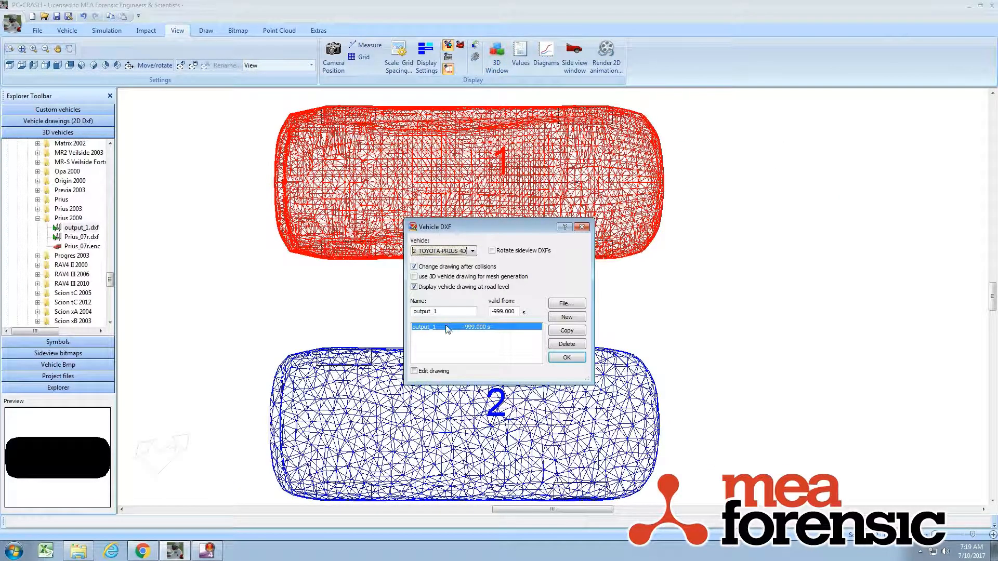
# Step: Confirm output_1 as vehicle 2's drawing in its Vehicle DXF settings
pyautogui.click(415, 371)
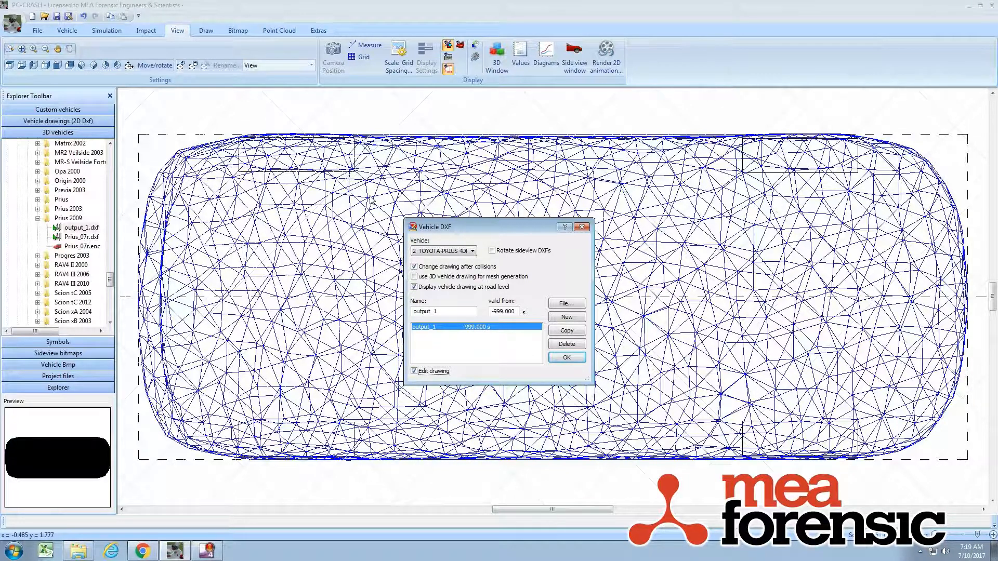
pyautogui.click(566, 357)
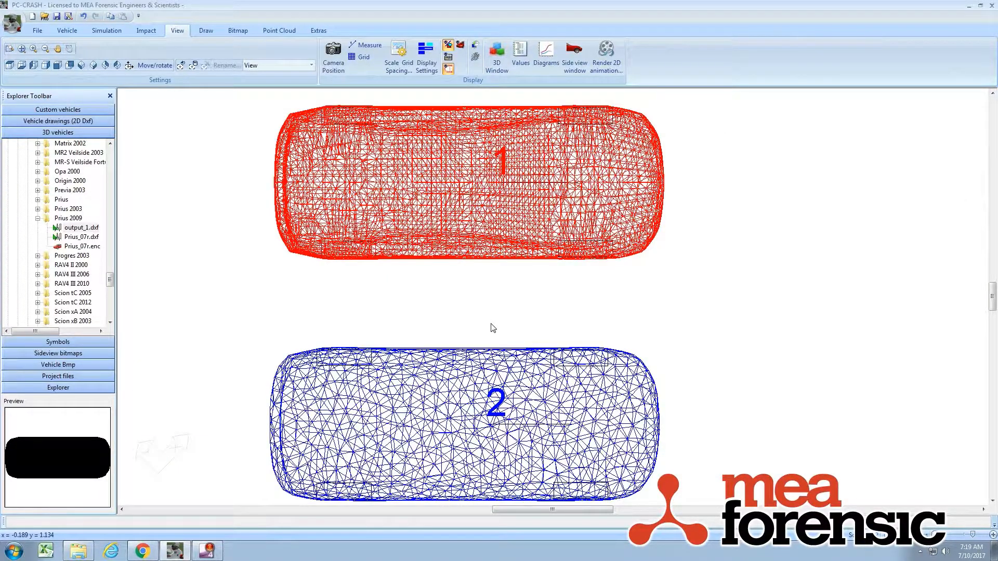
# Step: Display the red and blue Prius meshes side by side in the 3D Visualization window
pyautogui.click(496, 54)
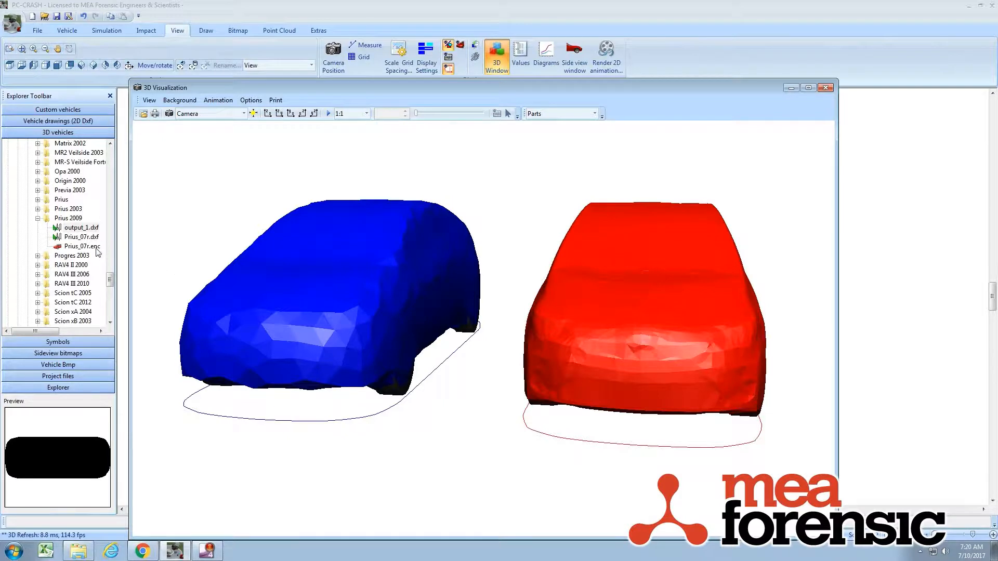
pyautogui.moveTo(83, 215)
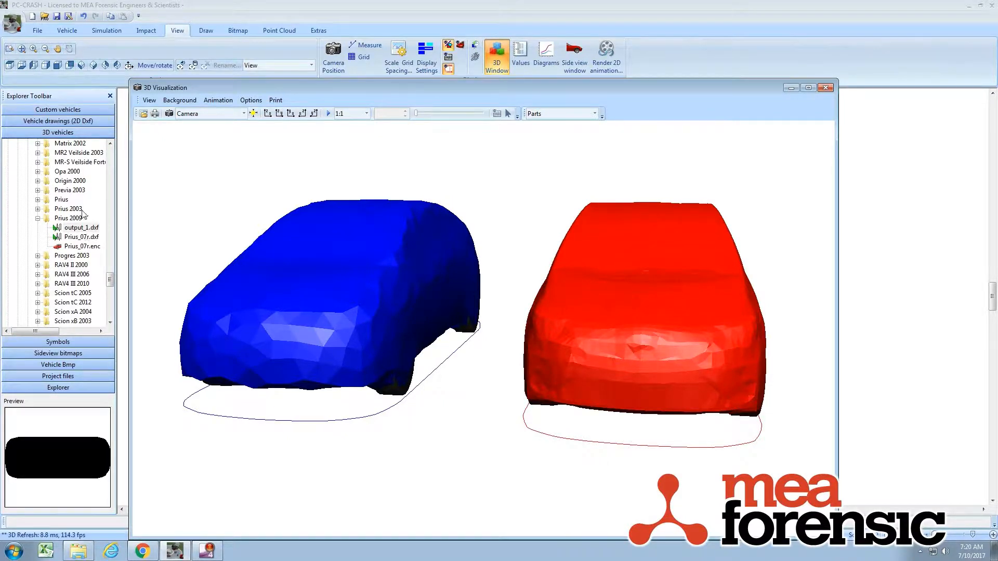